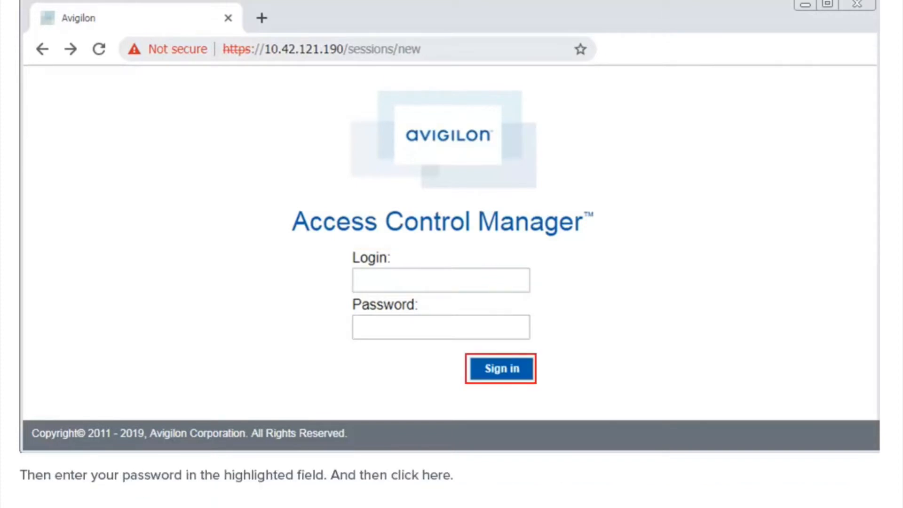
Sign in to Access Control Manager and land on the Monitor Events list
{"action": "left_click", "coordinate": [500, 368]}
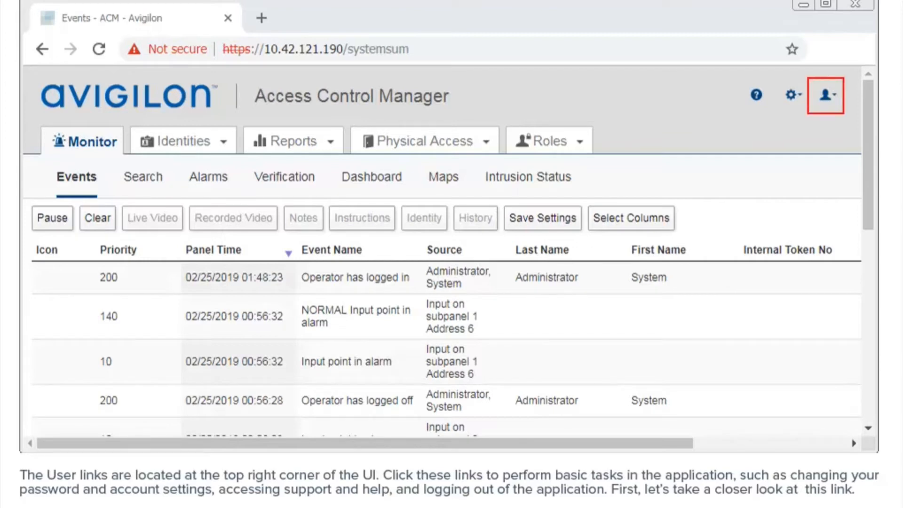
{"action": "left_click", "coordinate": [826, 95]}
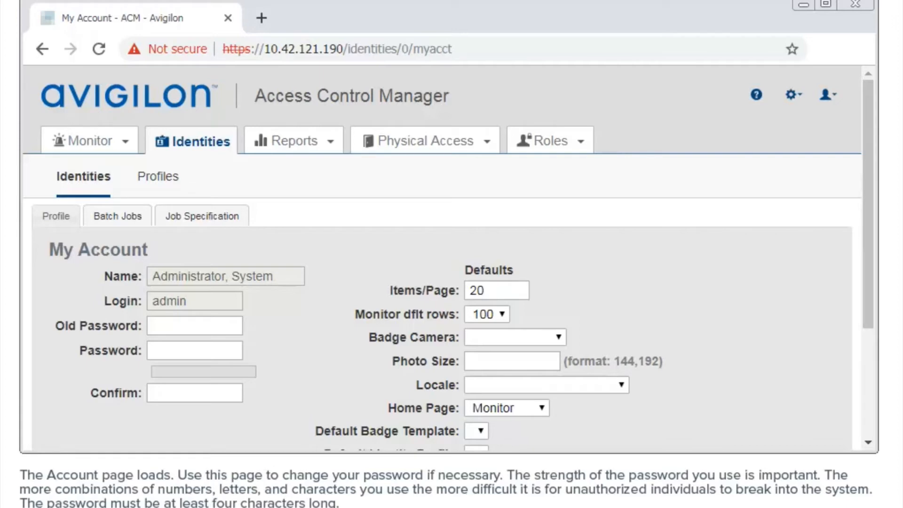
{"action": "left_click", "coordinate": [495, 290]}
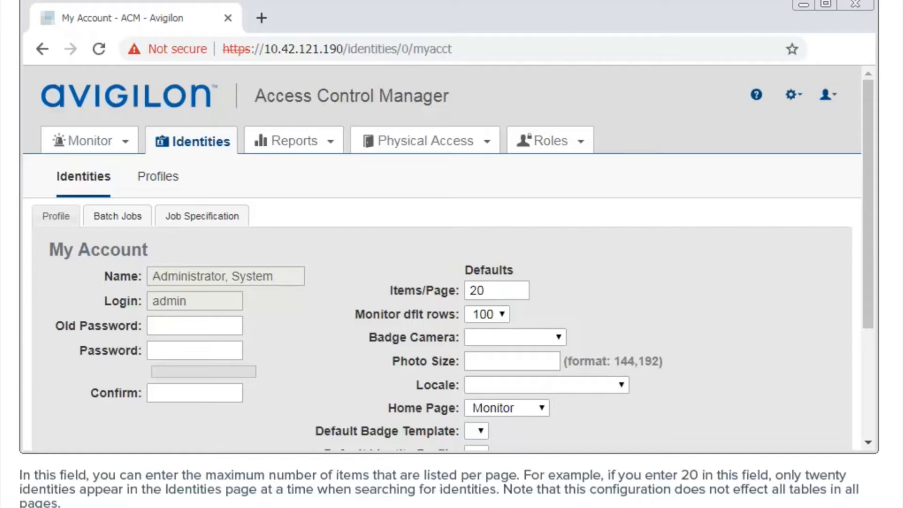
{"action": "scroll", "scroll_direction": "down", "scroll_amount": 3}
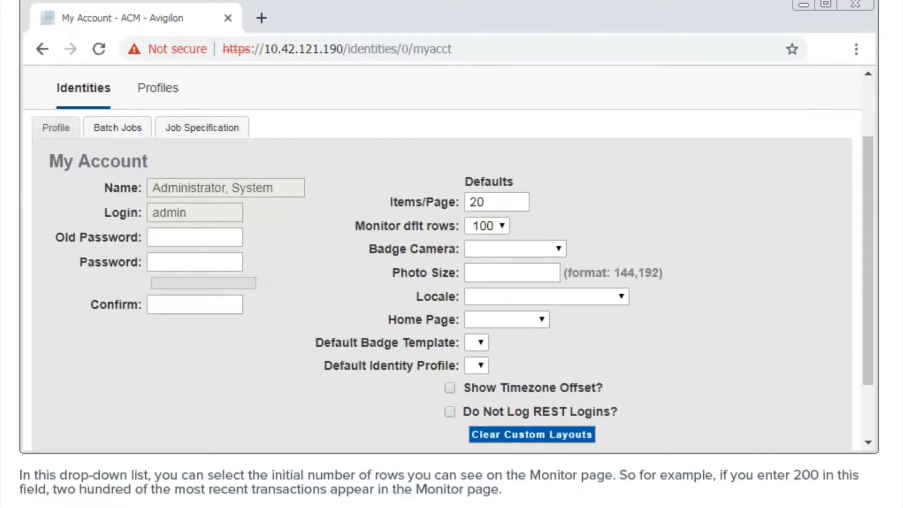
{"action": "left_click", "coordinate": [486, 225]}
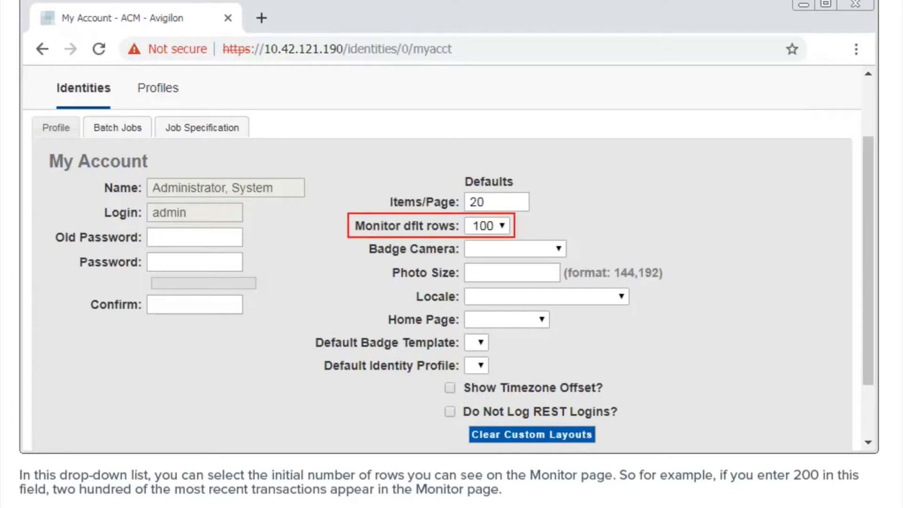
{"action": "left_click", "coordinate": [486, 224]}
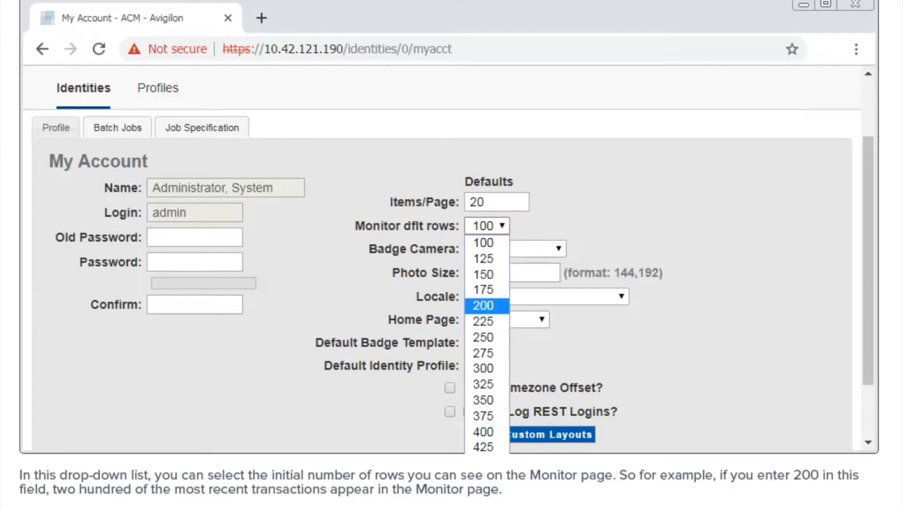
{"action": "left_click", "coordinate": [484, 305]}
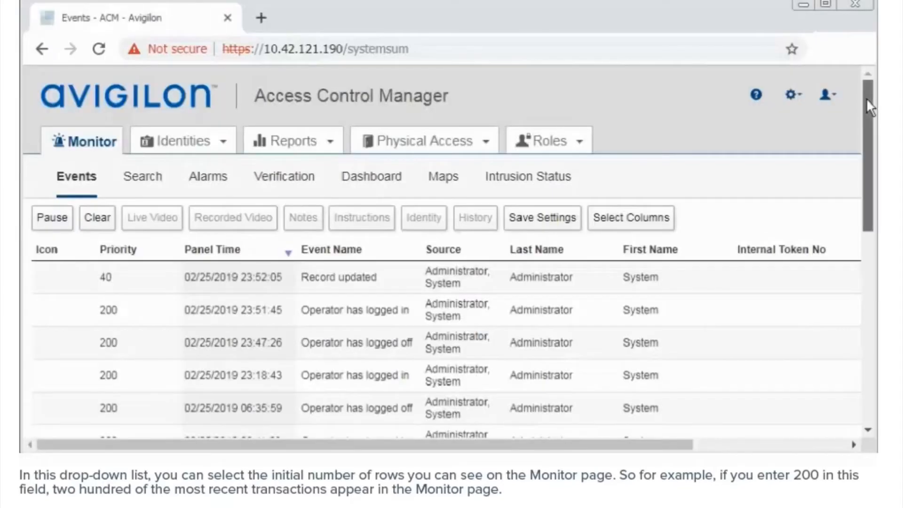
{"action": "scroll", "scroll_direction": "down", "scroll_amount": 3}
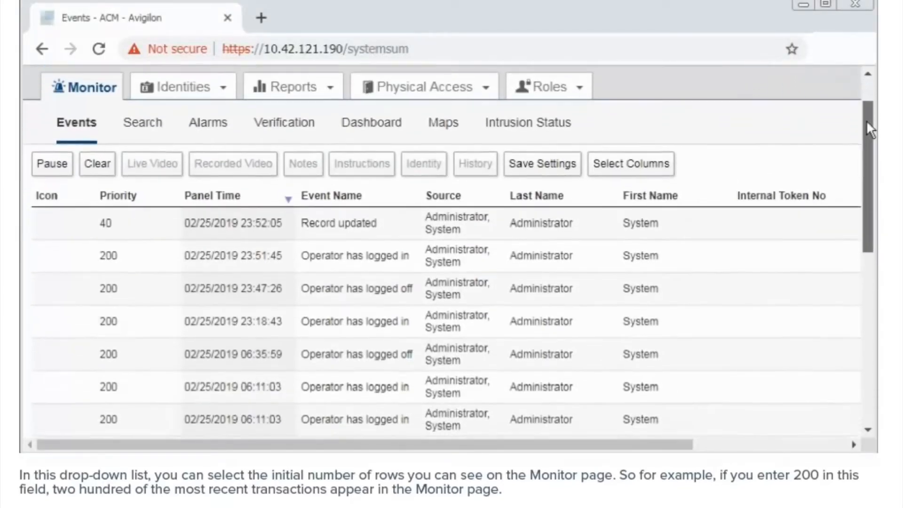
{"action": "scroll", "scroll_direction": "down", "scroll_amount": 3}
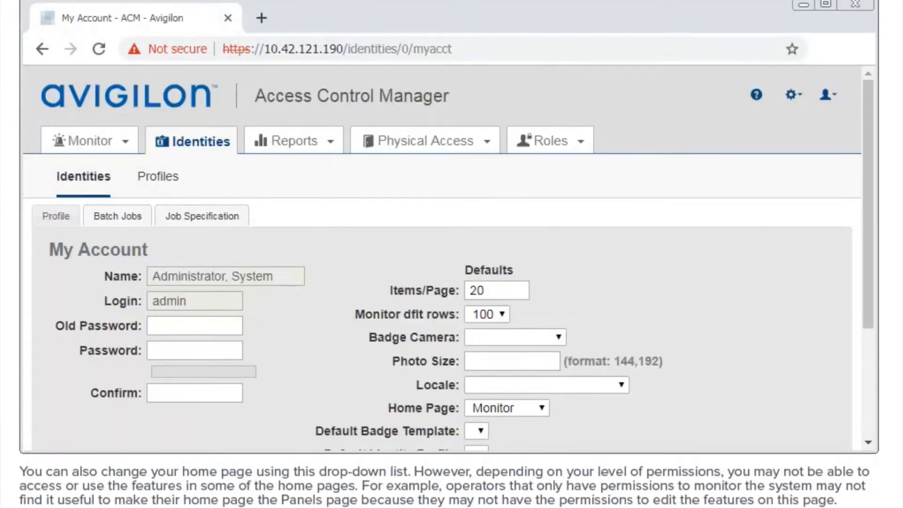
{"action": "left_click", "coordinate": [506, 407]}
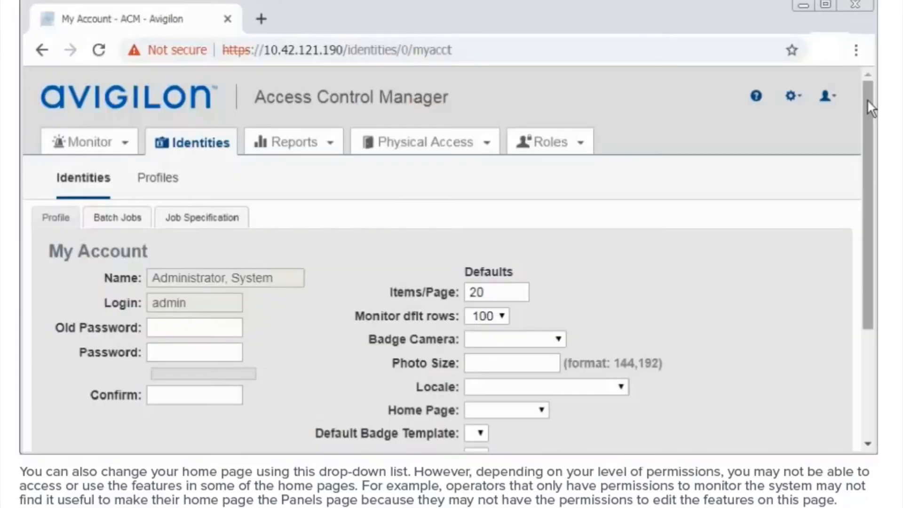
{"action": "scroll", "scroll_direction": "down", "scroll_amount": 3}
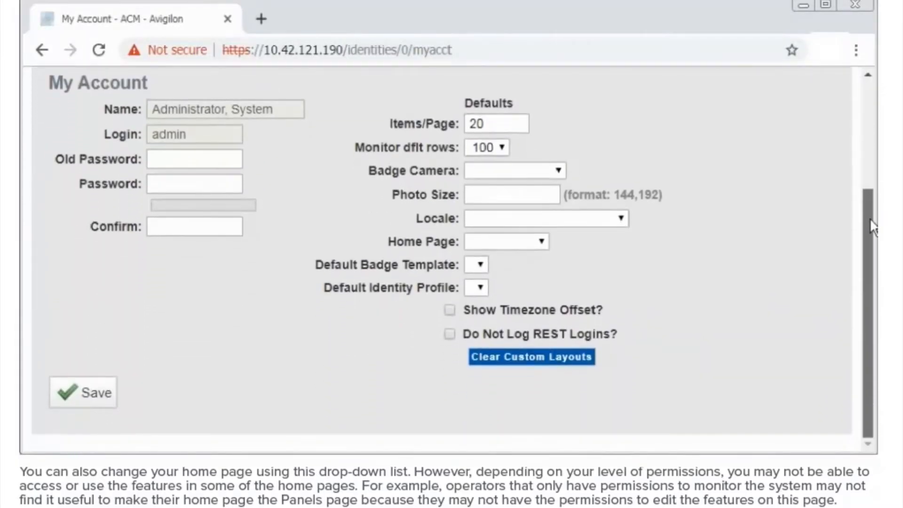
{"action": "left_click", "coordinate": [506, 240]}
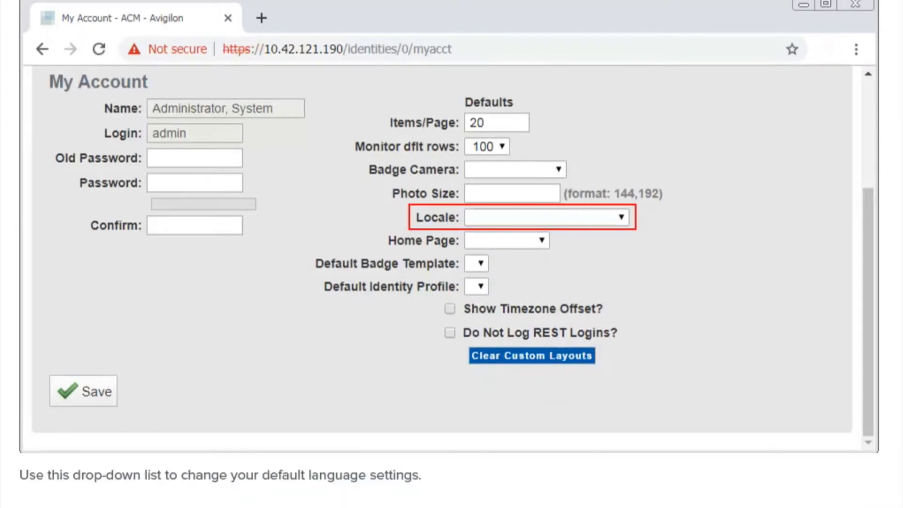
{"action": "left_click", "coordinate": [545, 218]}
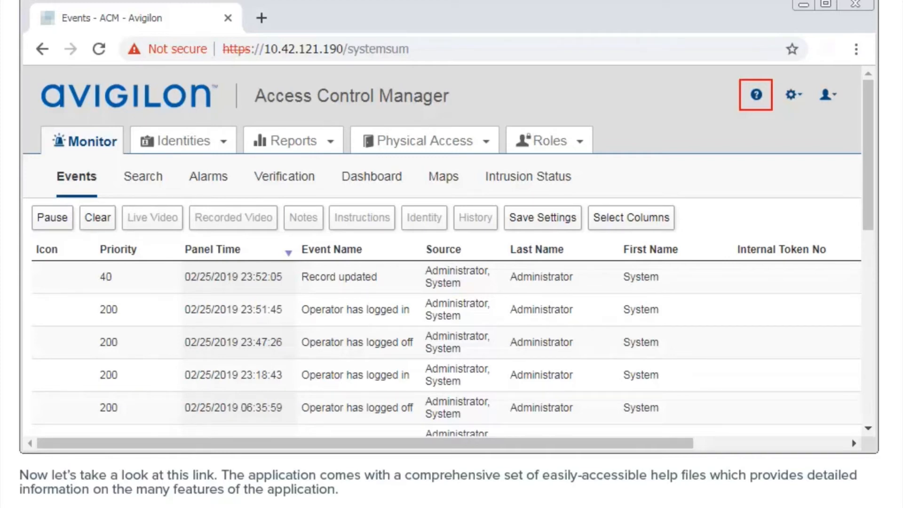
{"action": "left_click", "coordinate": [756, 94]}
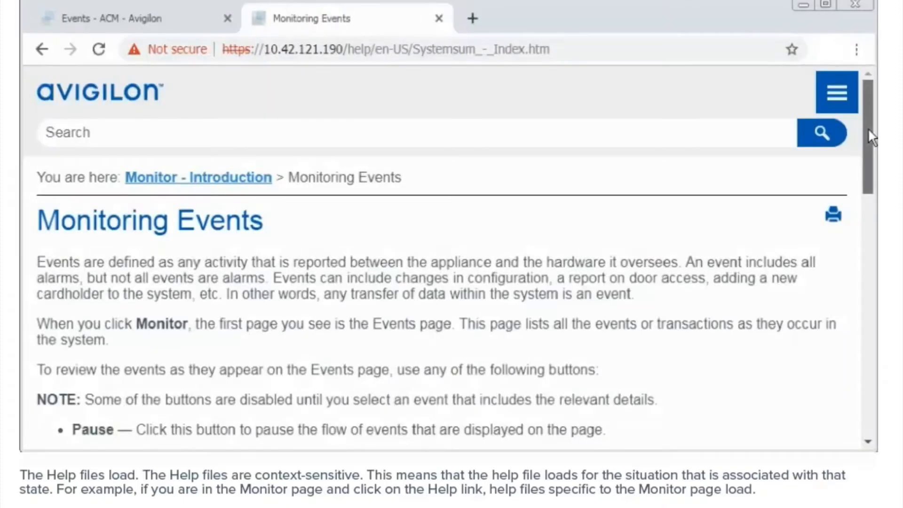
{"action": "scroll", "scroll_direction": "down", "scroll_amount": 3}
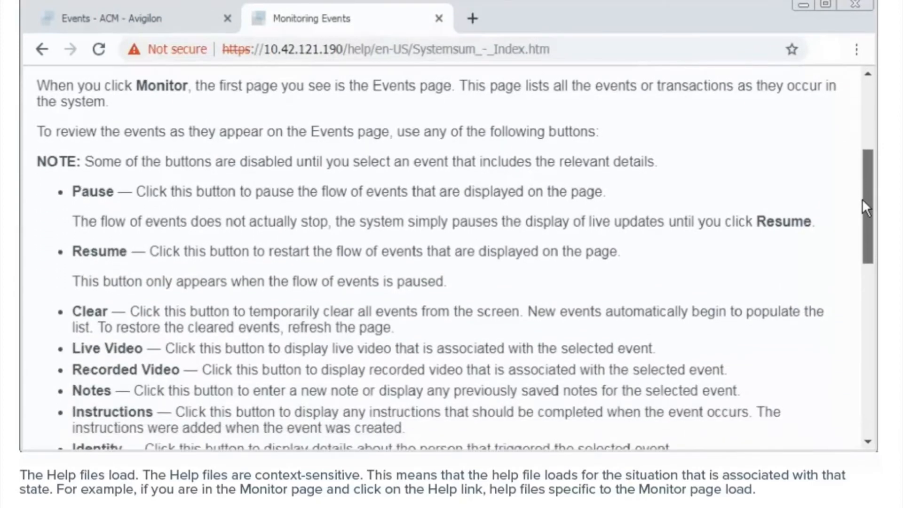
{"action": "scroll", "scroll_direction": "down", "scroll_amount": 3}
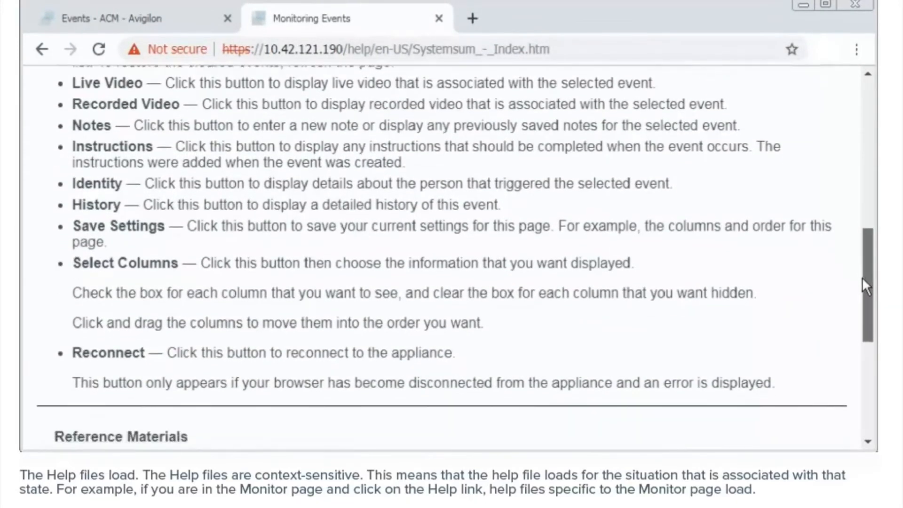
{"action": "scroll", "scroll_direction": "down", "scroll_amount": 3}
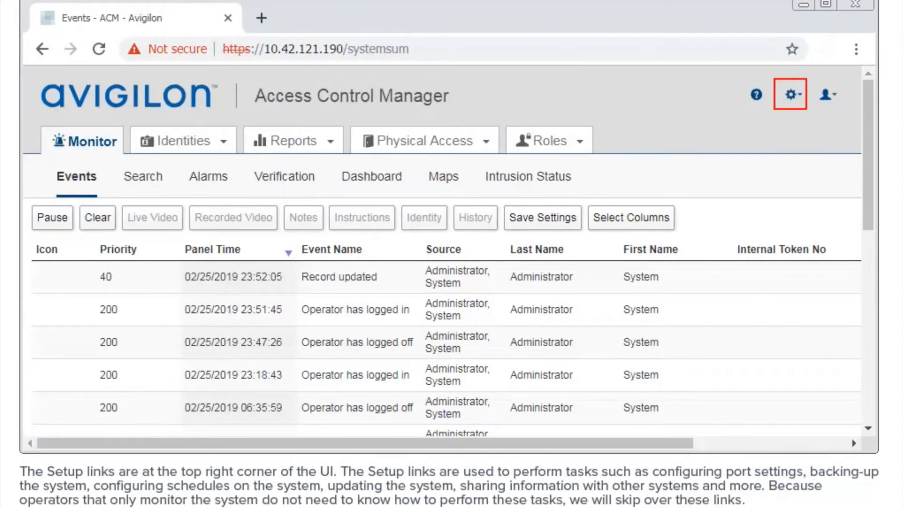
{"action": "left_click", "coordinate": [789, 94]}
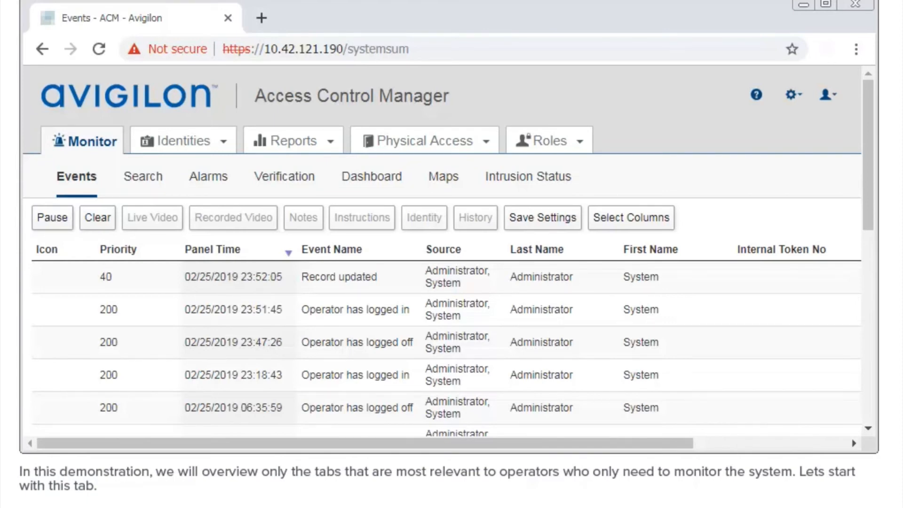
{"action": "left_click", "coordinate": [84, 140]}
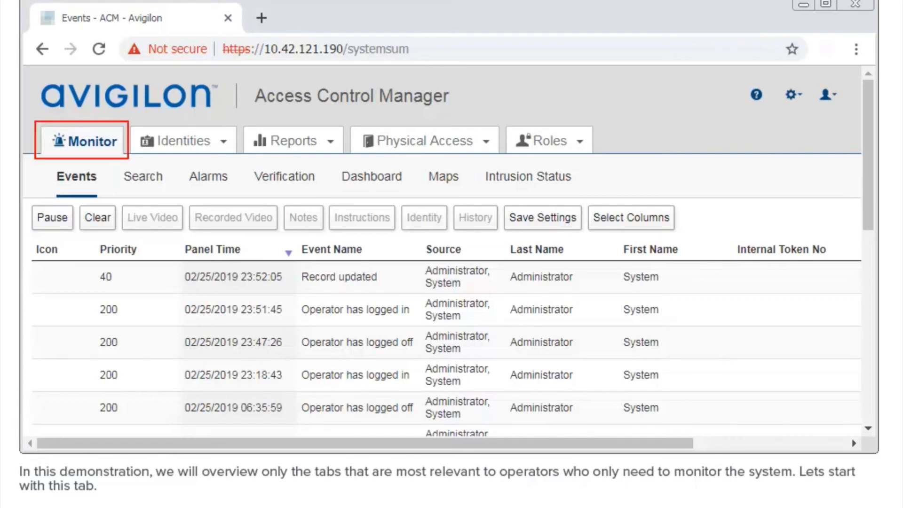
{"action": "left_click", "coordinate": [83, 140]}
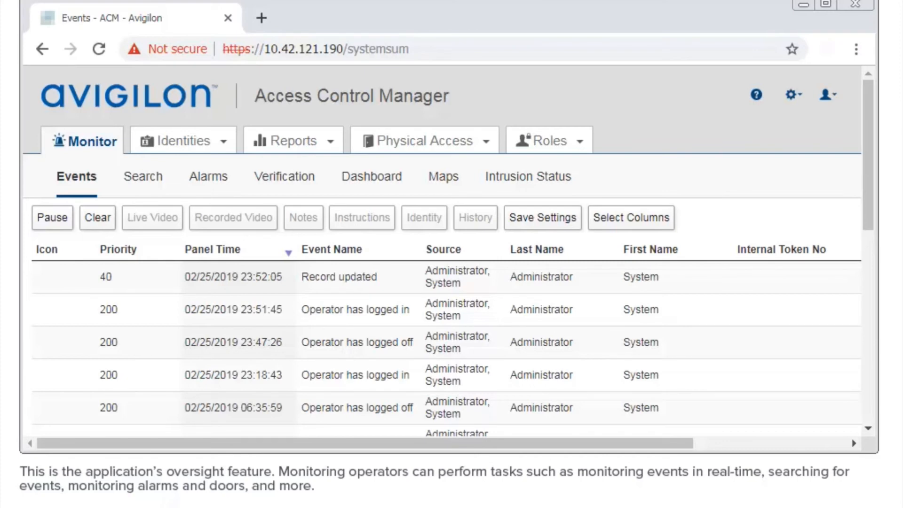
{"action": "mouse_move", "coordinate": [182, 140]}
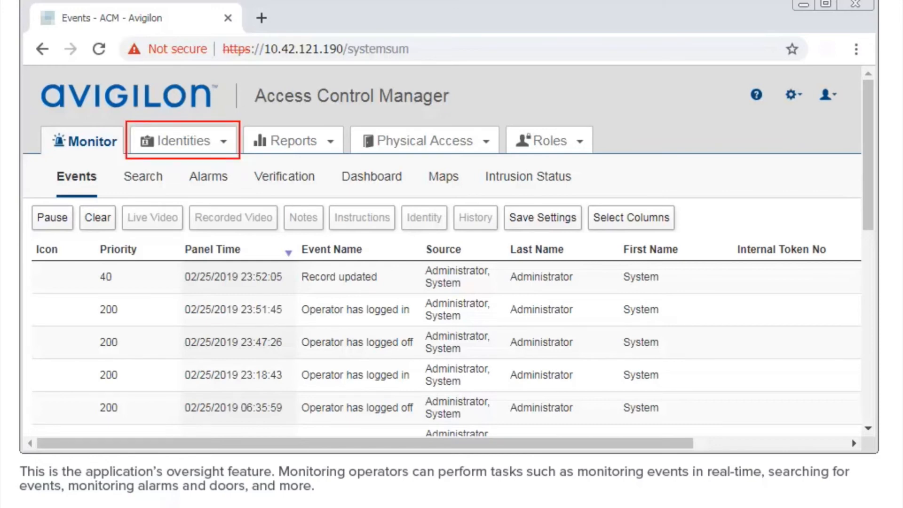
Switch to the Identities section showing the Identity Search page
{"action": "left_click", "coordinate": [182, 141]}
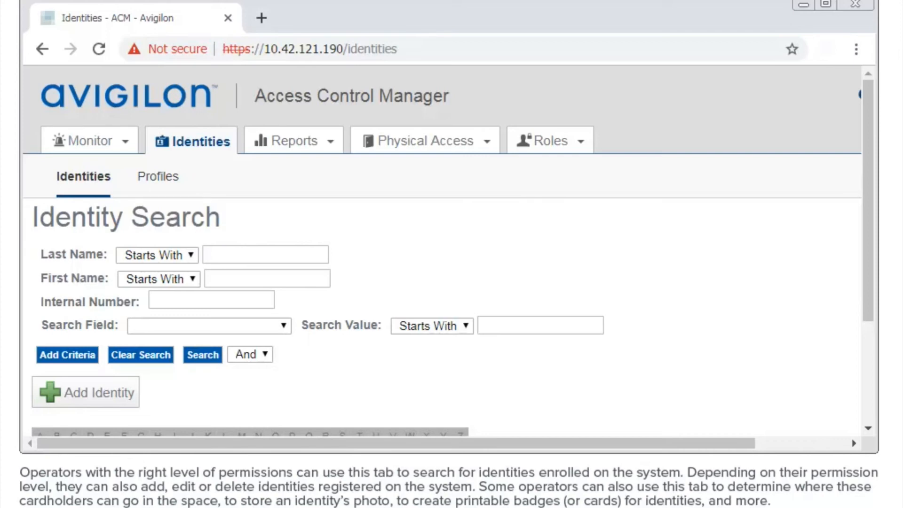
View the Reports list, then bring up the account menu with its Log Out option
{"action": "left_click", "coordinate": [301, 140]}
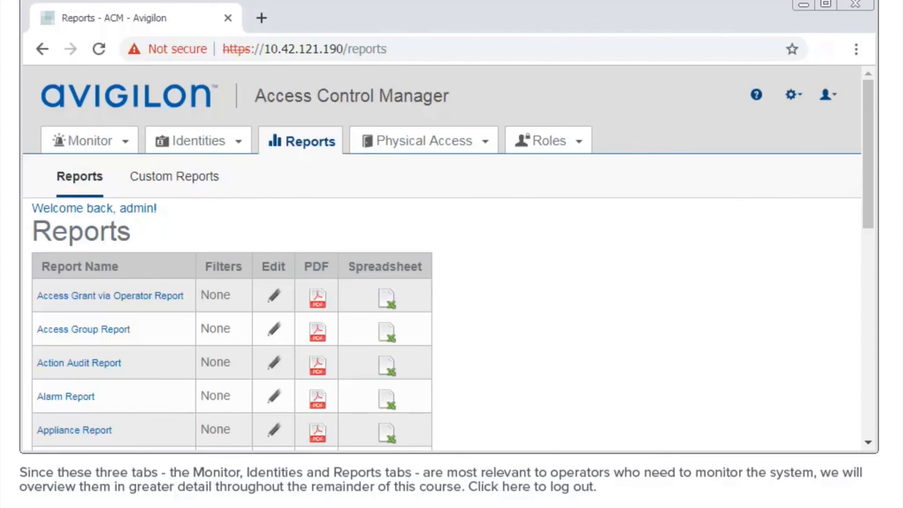
{"action": "mouse_move", "coordinate": [826, 94]}
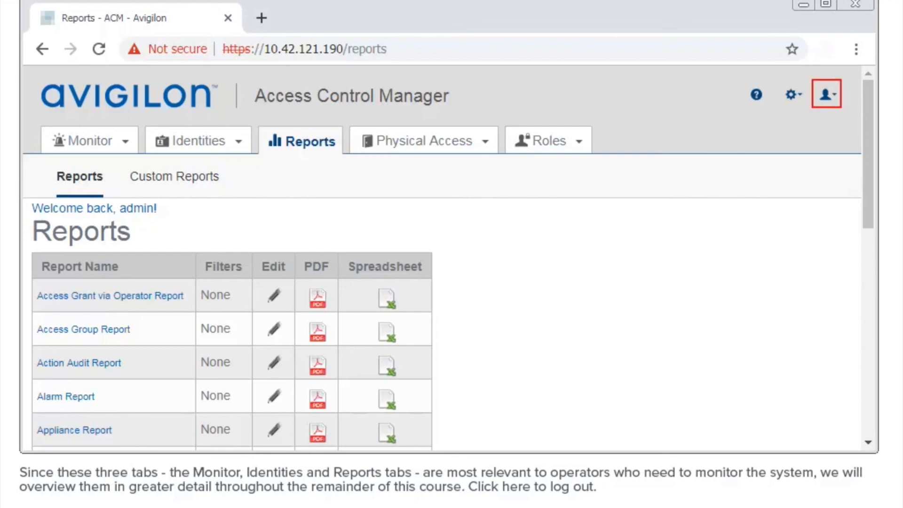
{"action": "left_click", "coordinate": [827, 93]}
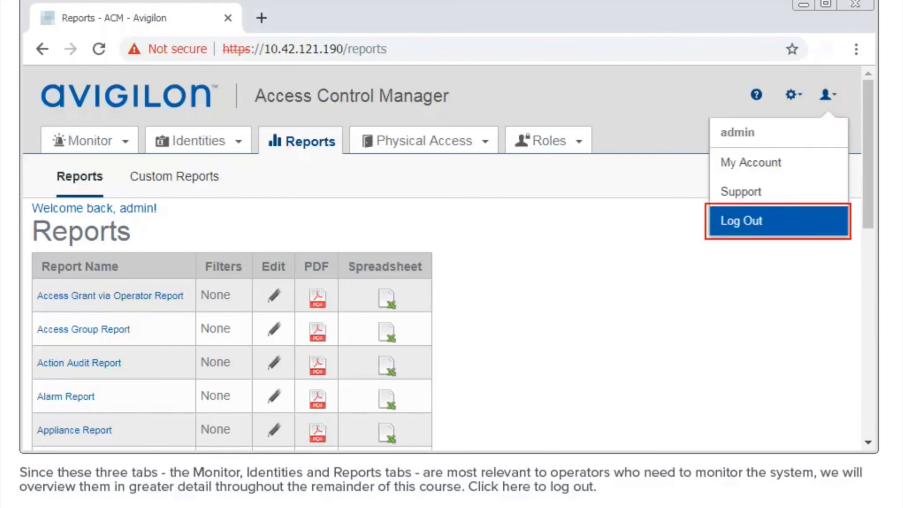